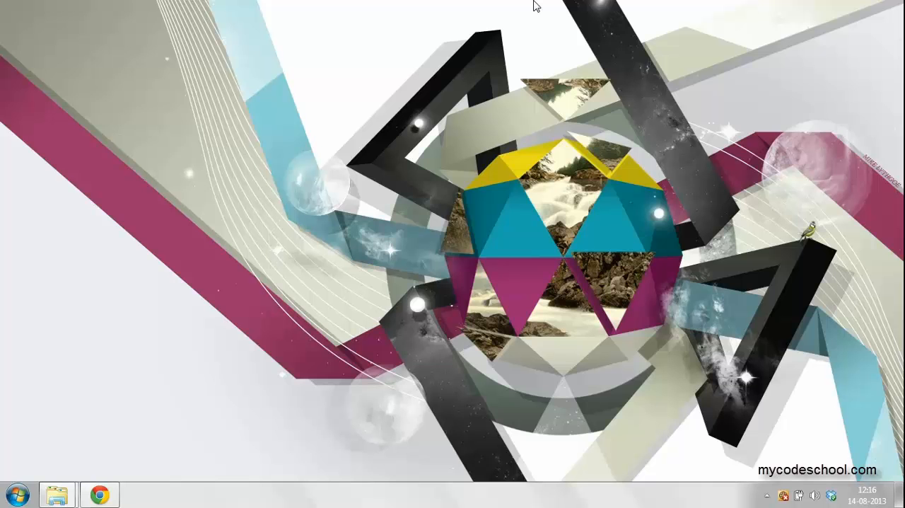
Search Google for 'mingw' to find the MinGW site.
click(99, 493)
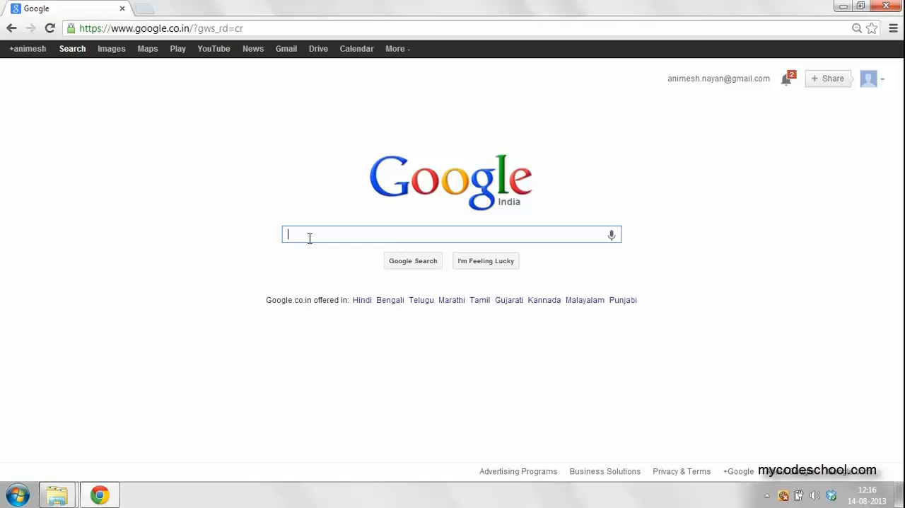
text(mingw)
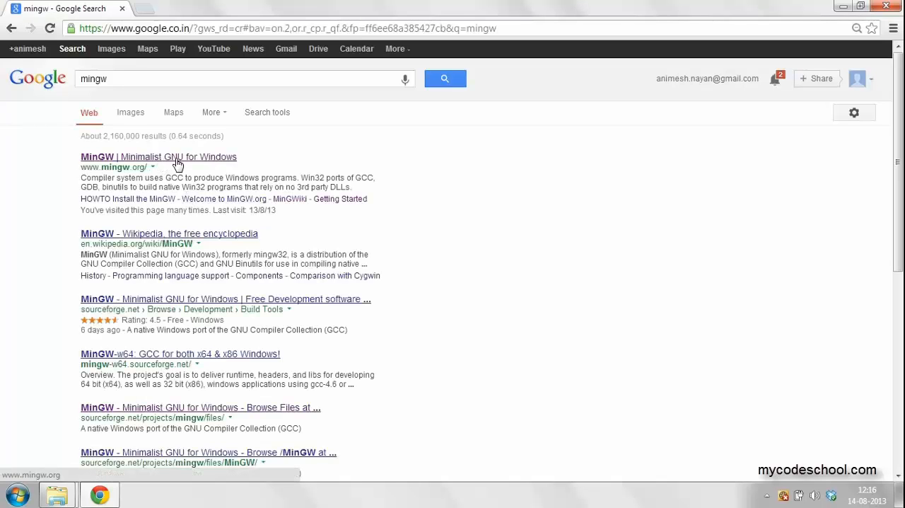
click(158, 156)
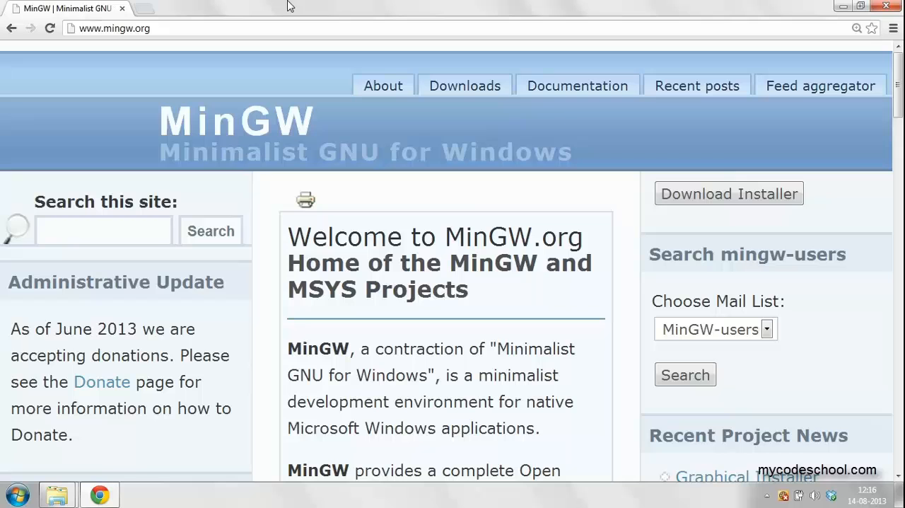
mouse_move(475, 205)
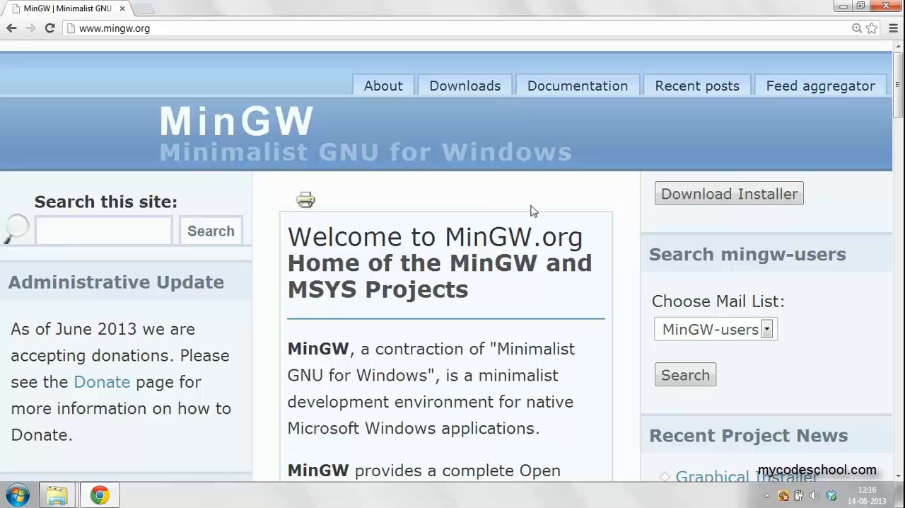
mouse_move(776, 233)
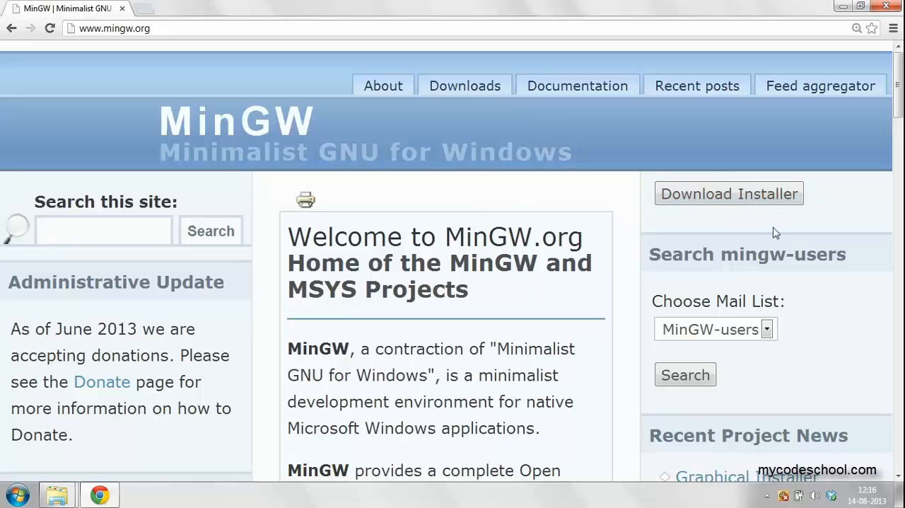
mouse_move(730, 228)
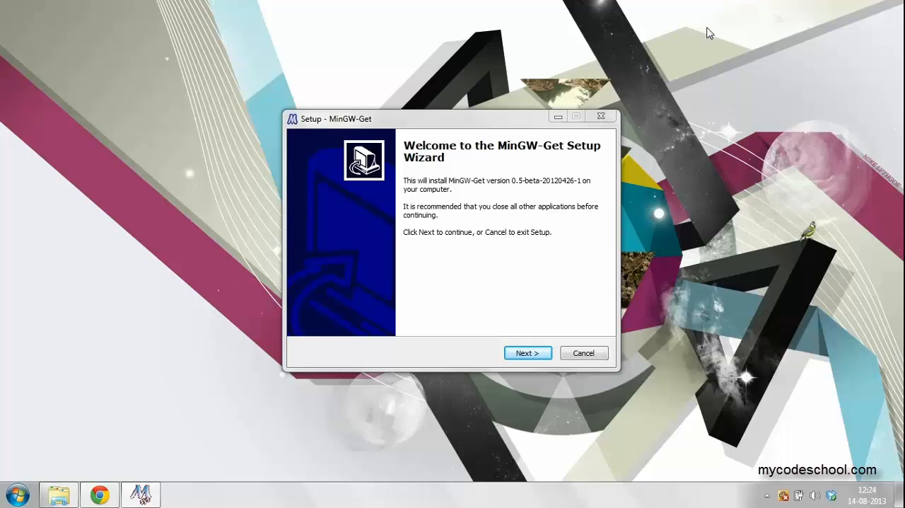
Install MinGW into C:\MinGW with the C++ Compiler added to the C compiler.
click(528, 353)
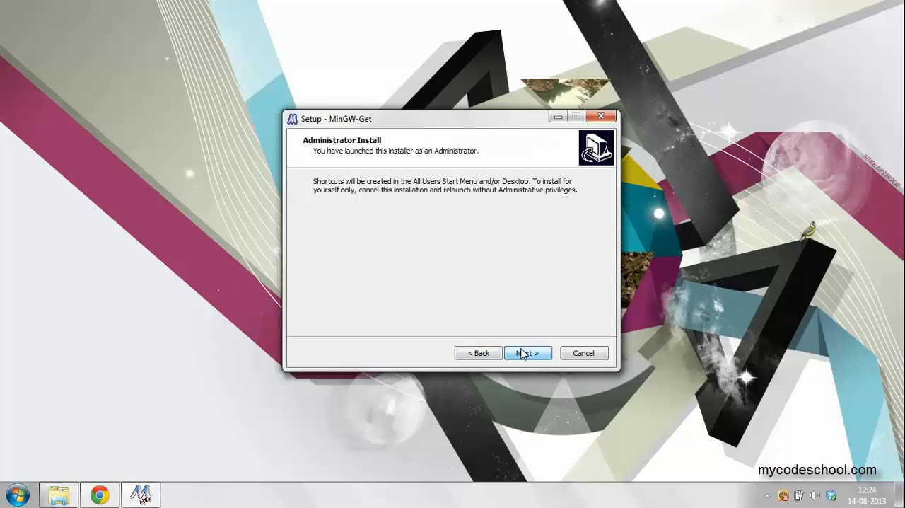
click(528, 352)
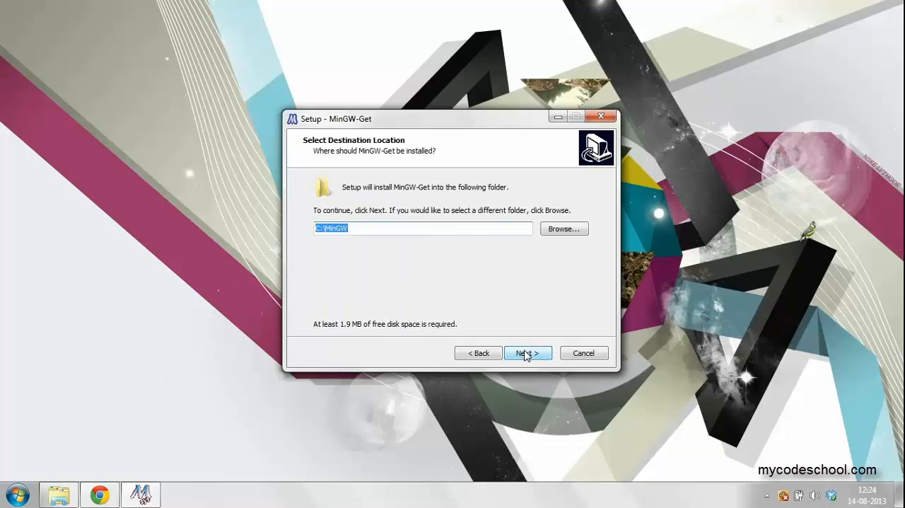
mouse_move(491, 339)
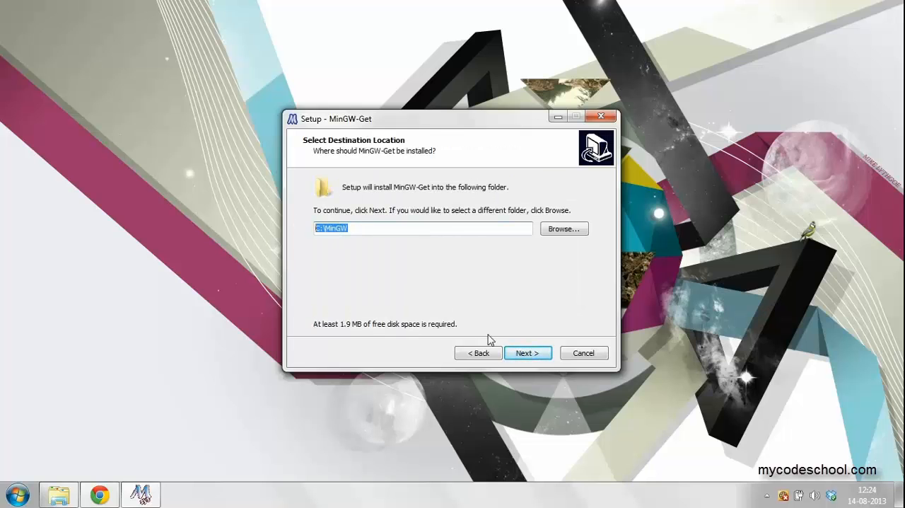
click(528, 353)
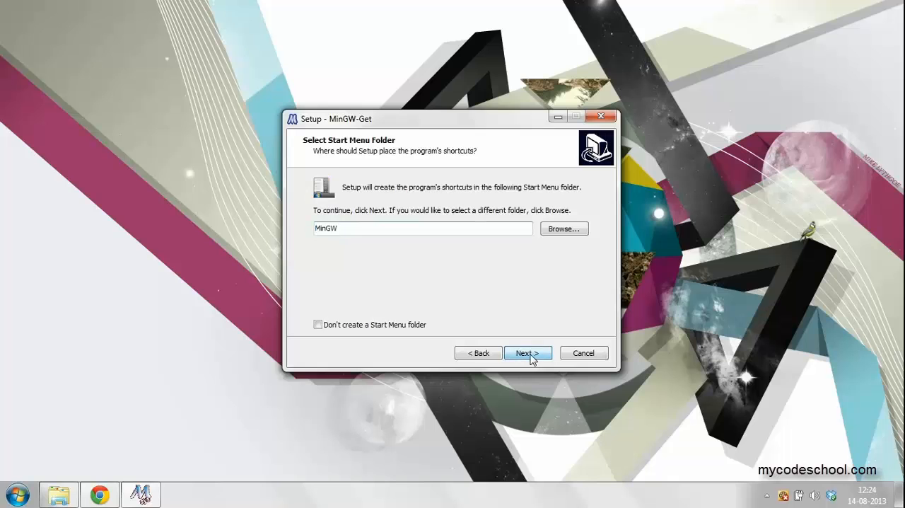
click(528, 353)
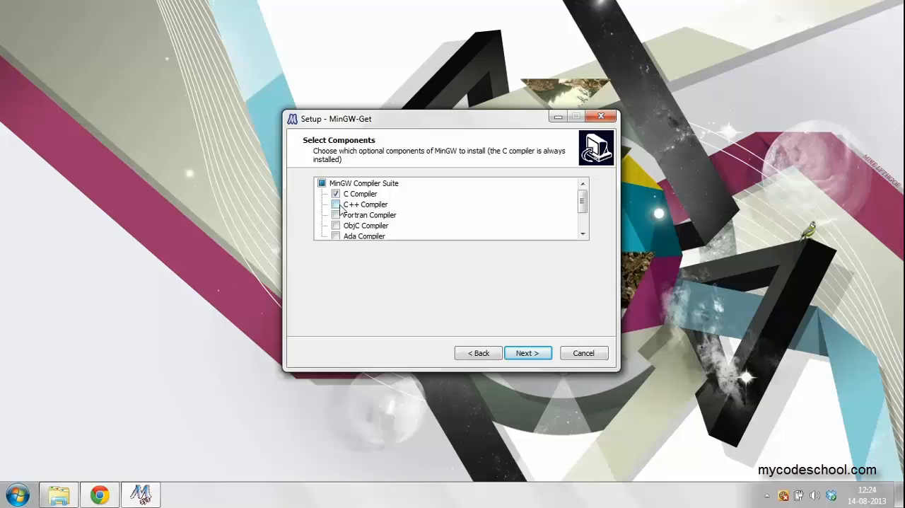
click(336, 204)
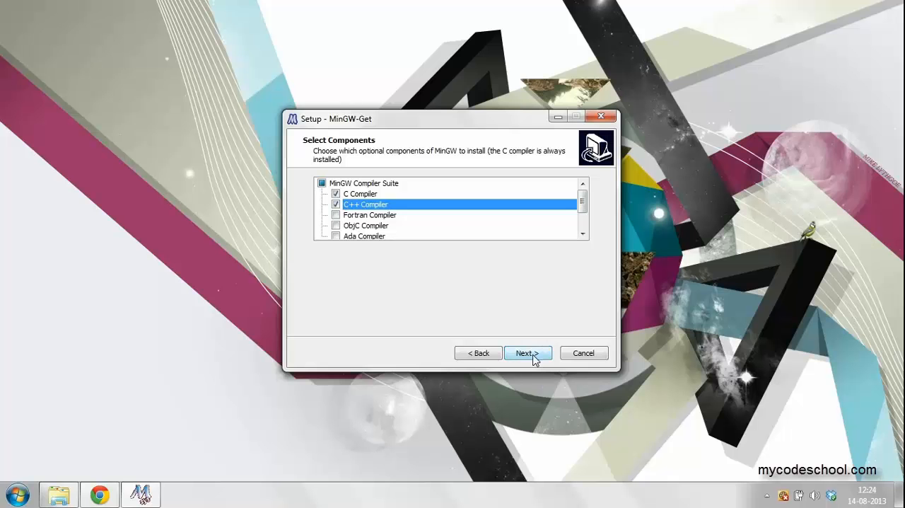
click(528, 353)
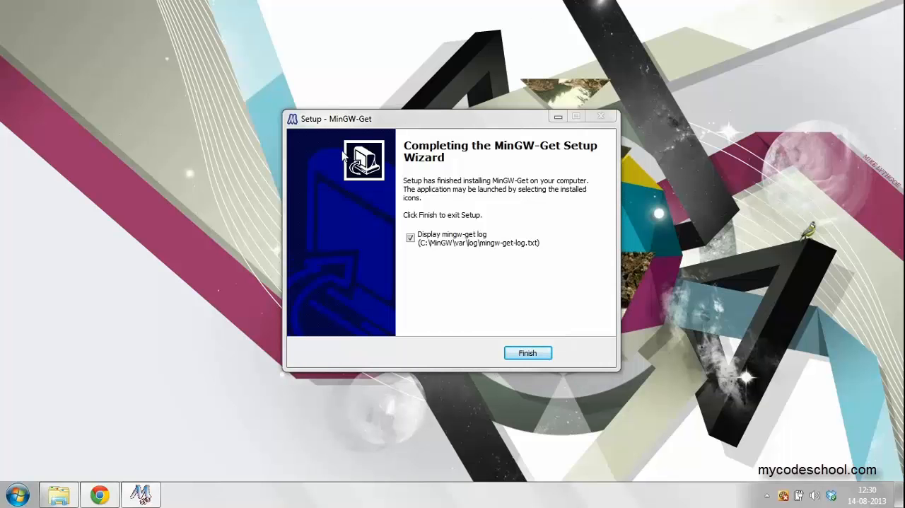
Finish setup and view the C:\MinGW\bin folder containing gcc, g++ and gdb.
click(527, 352)
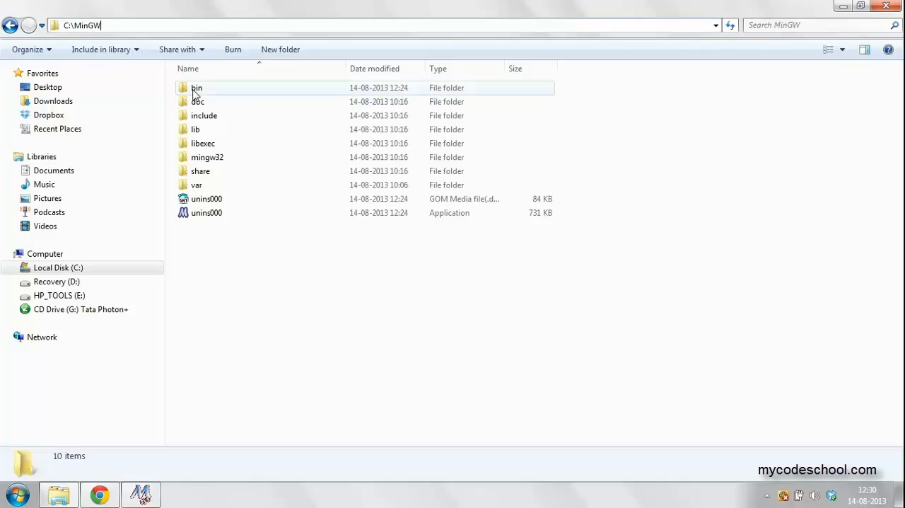
double_click(197, 87)
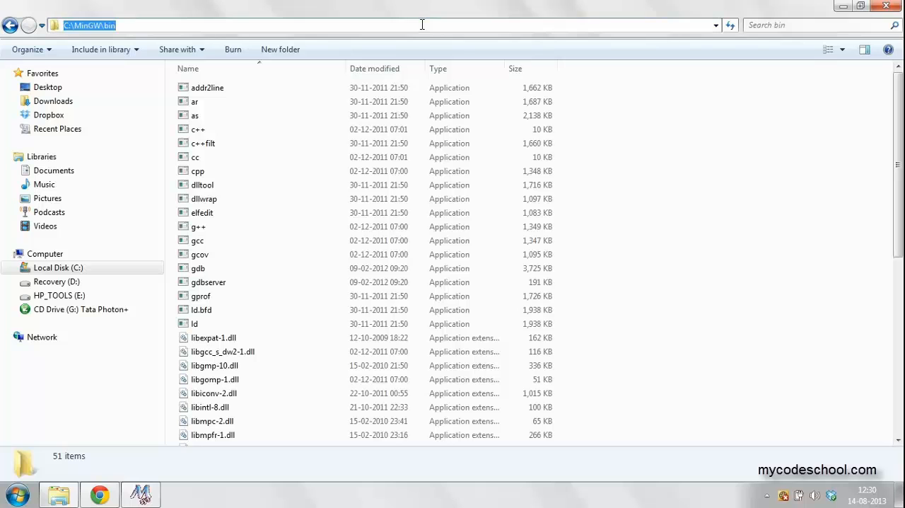
mouse_move(333, 36)
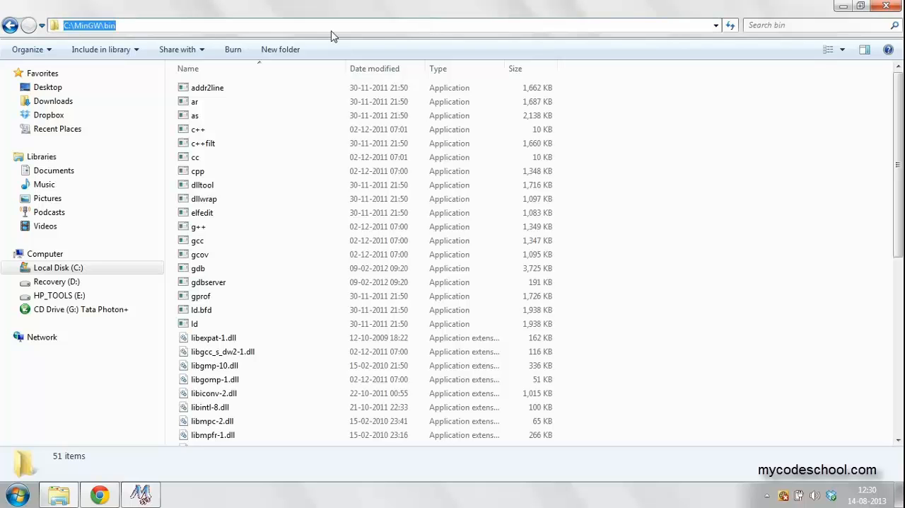
click(17, 492)
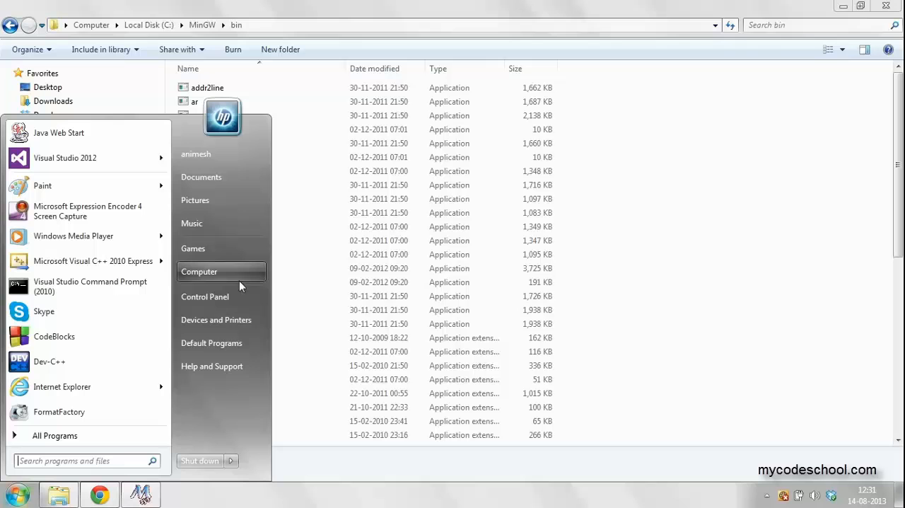
Reach System Properties' Advanced tab through the Computer entry's system information page.
right_click(199, 271)
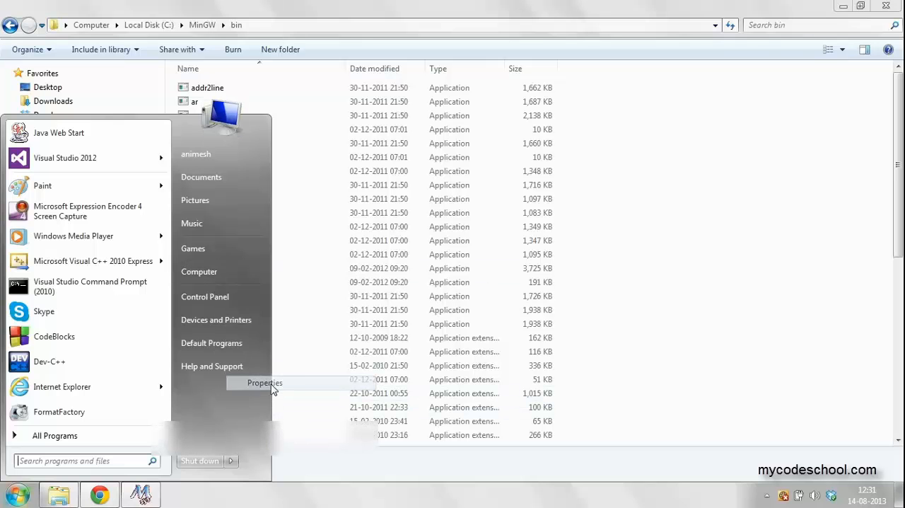
click(264, 382)
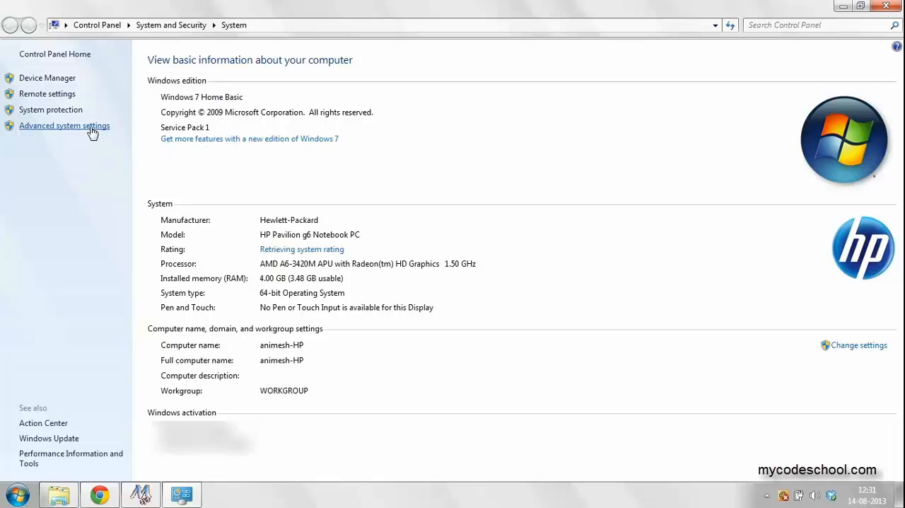
click(63, 126)
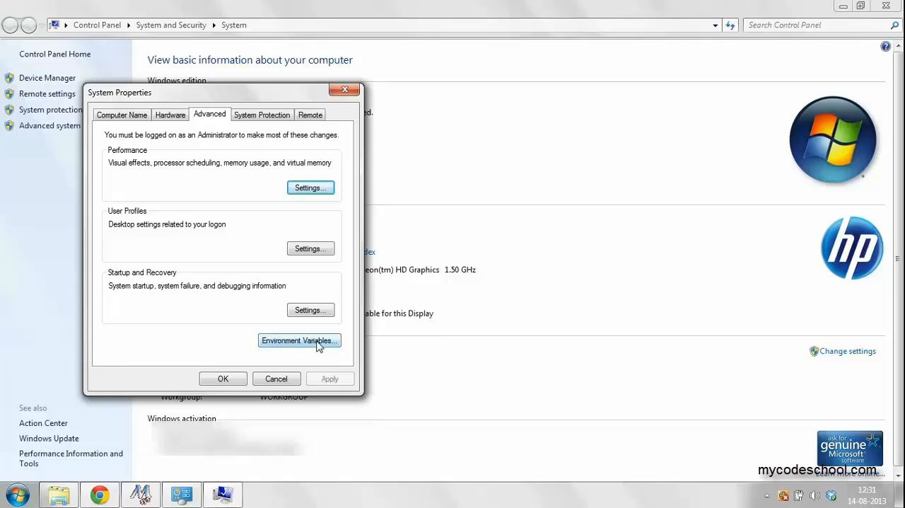
Append ;C:\MinGW\bin to the system Path environment variable and confirm.
click(299, 340)
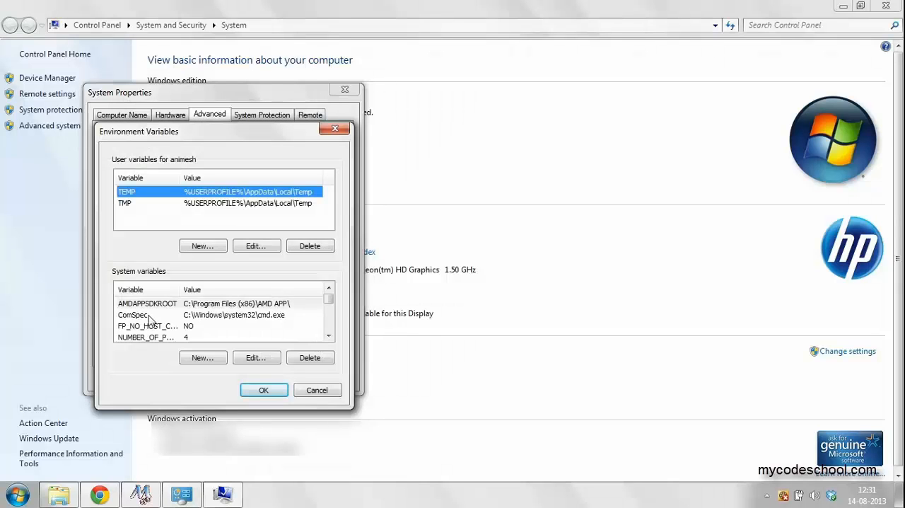
click(148, 315)
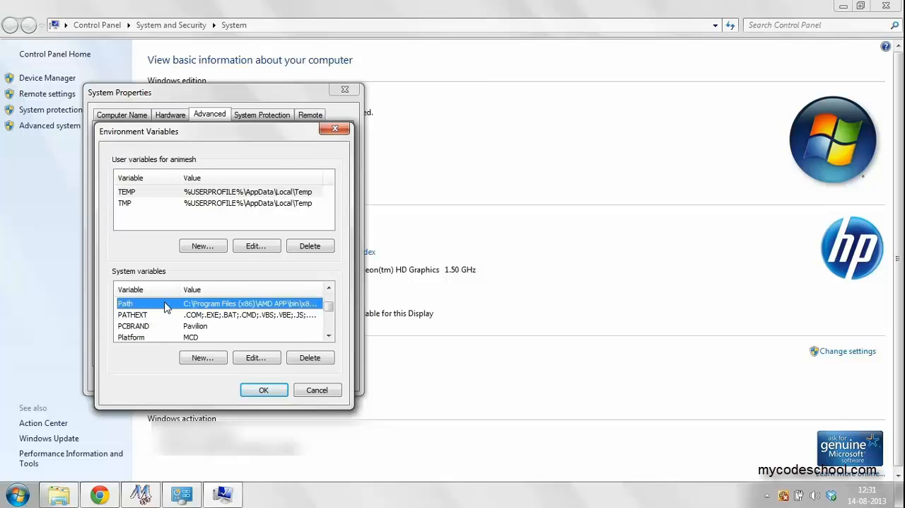
click(256, 357)
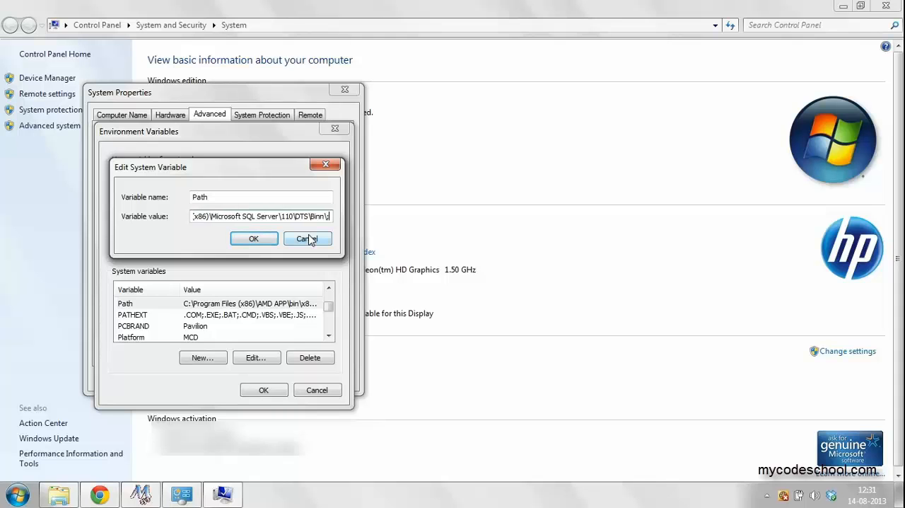
text(;C:\MinGW\bin)
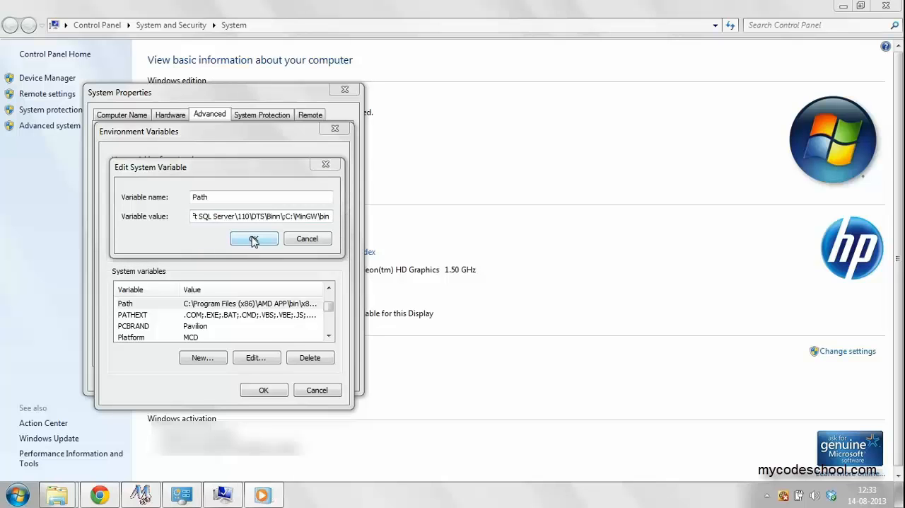
click(254, 239)
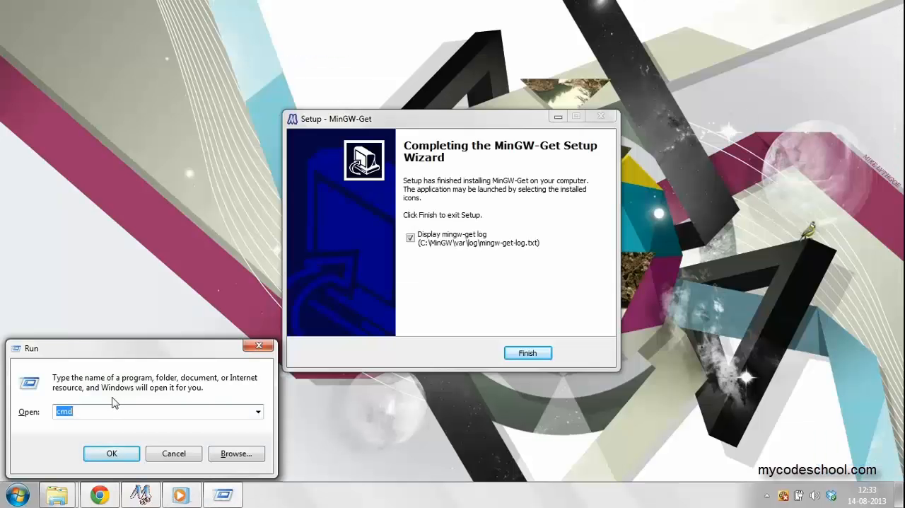
mouse_move(170, 407)
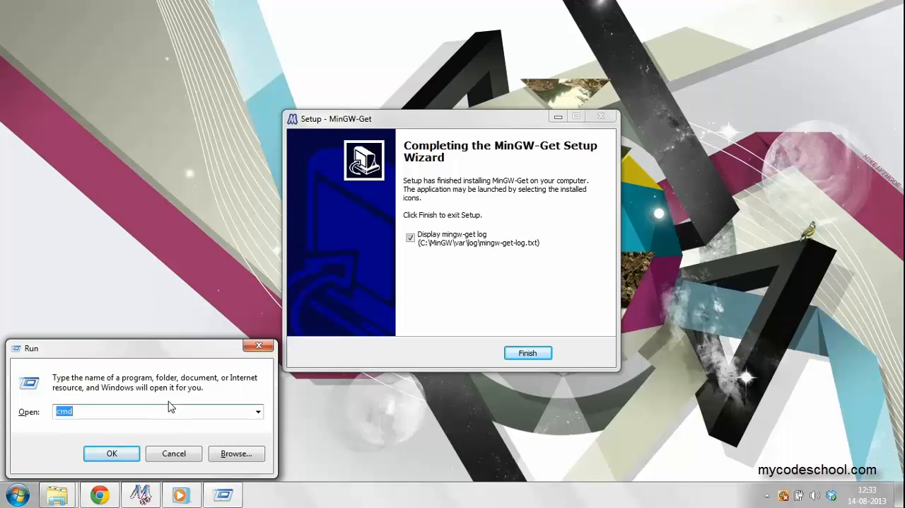
Run gcc in a new Command Prompt, getting 'fatal error: no input files'.
click(111, 454)
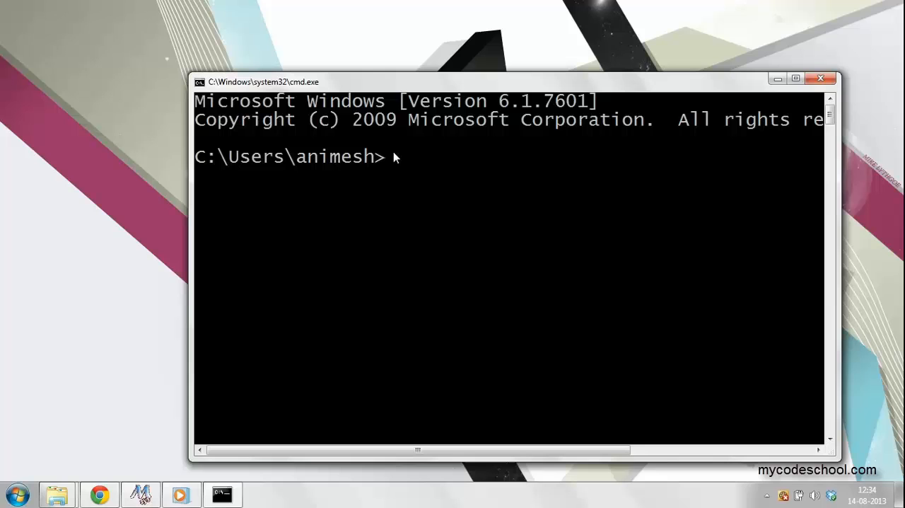
text(gcc)
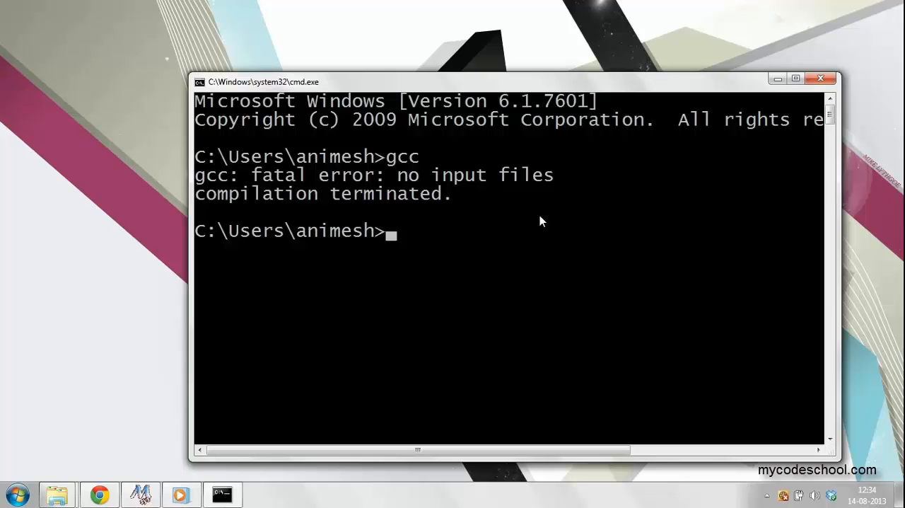
mouse_move(453, 264)
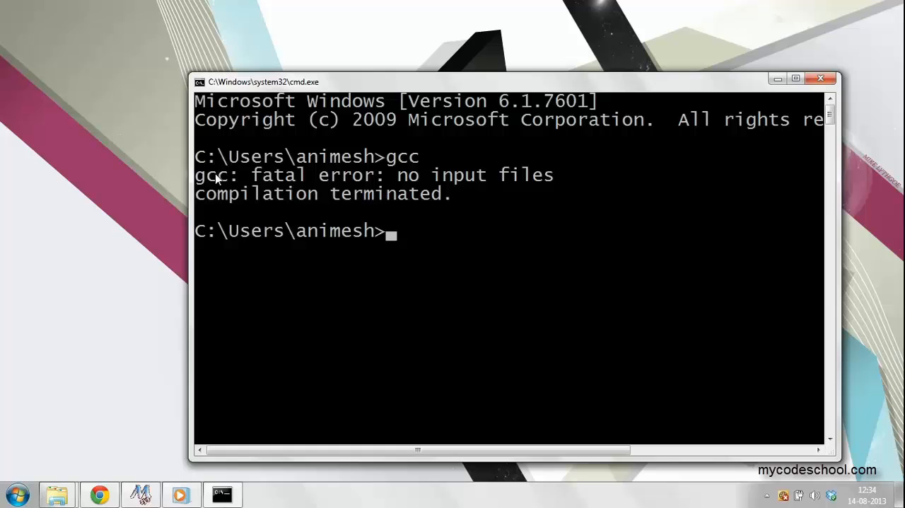
mouse_move(579, 189)
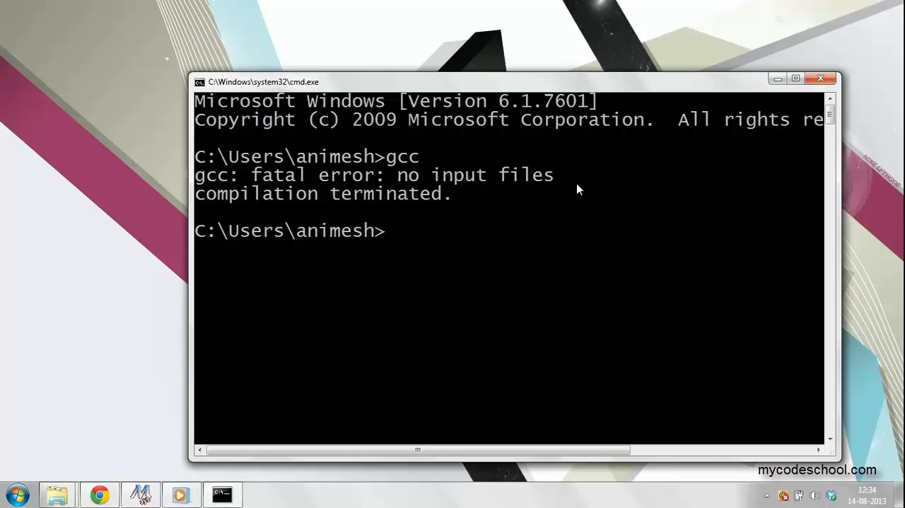
mouse_move(465, 252)
text(gcc)
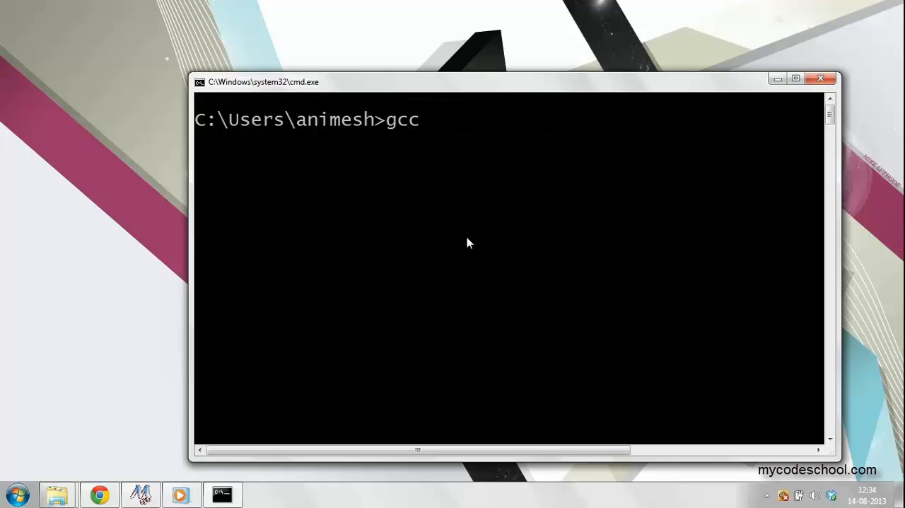
Check gcc --version, then enter the g++ --version command at the prompt.
text(--v)
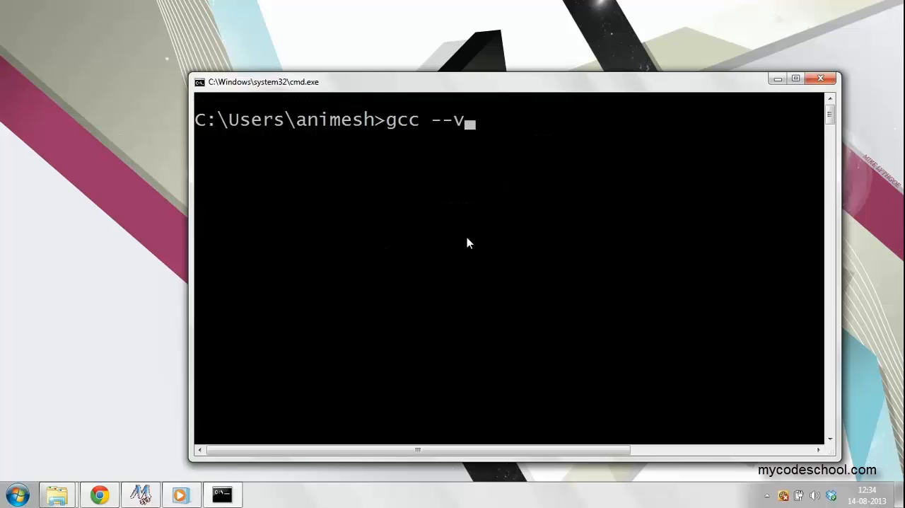
text(ersion)
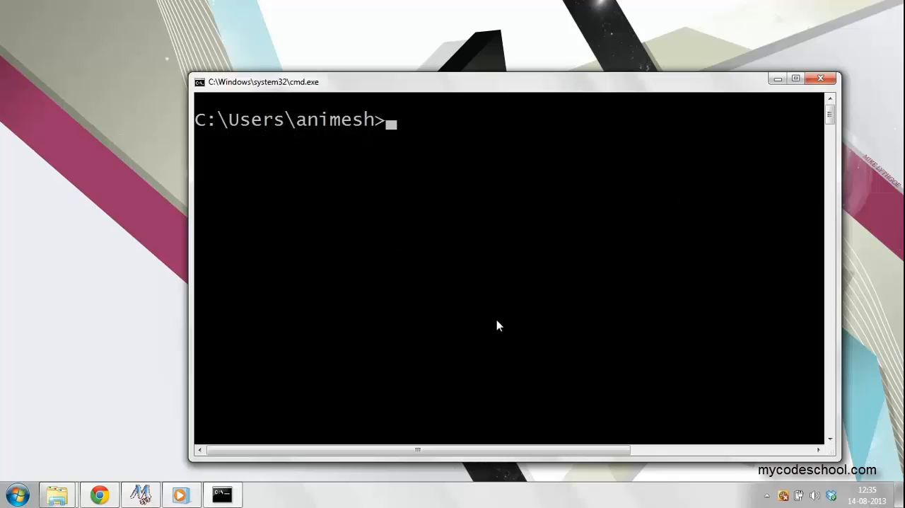
text(g+)
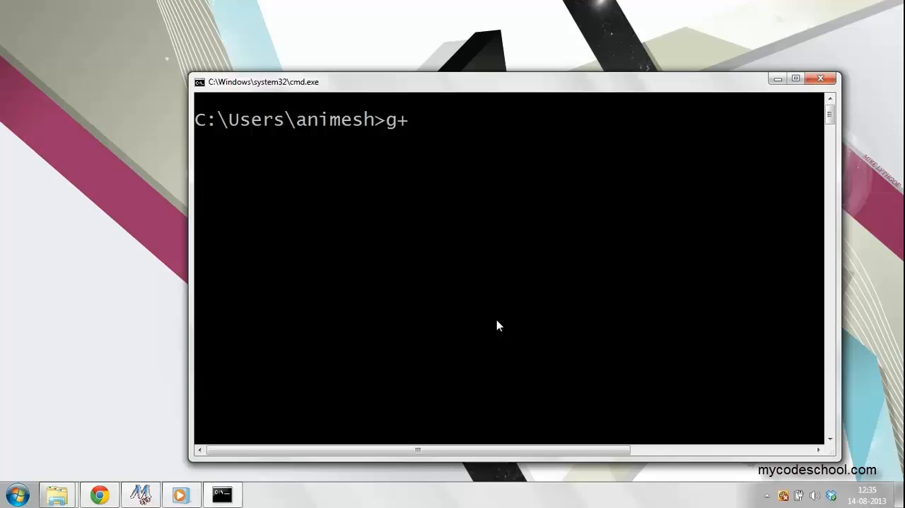
text(+)
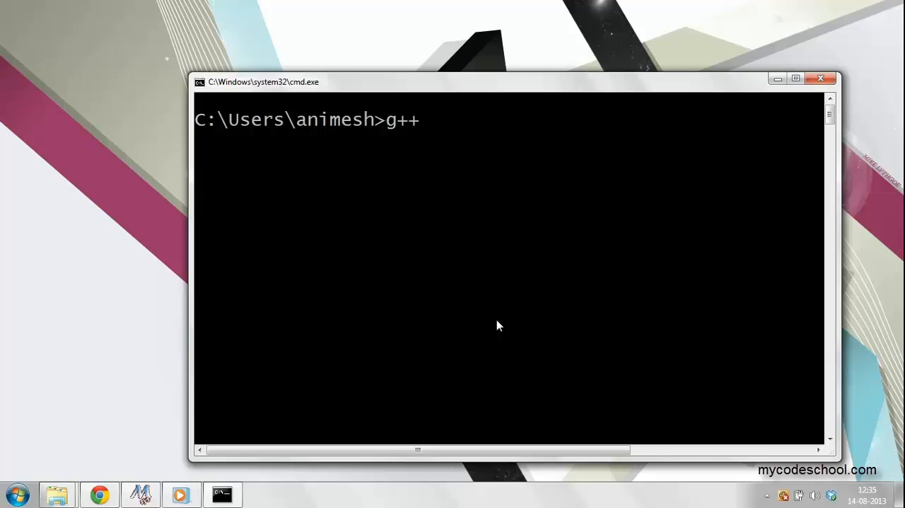
text(--)
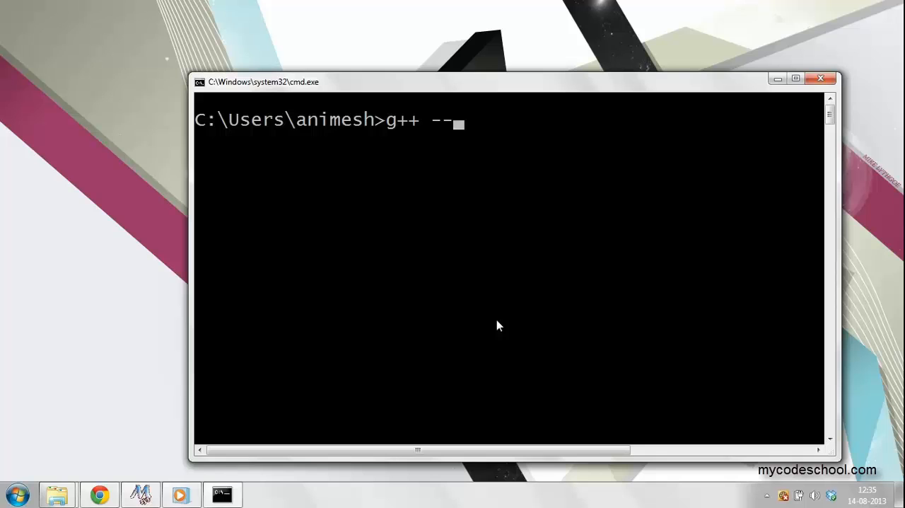
text(vers)
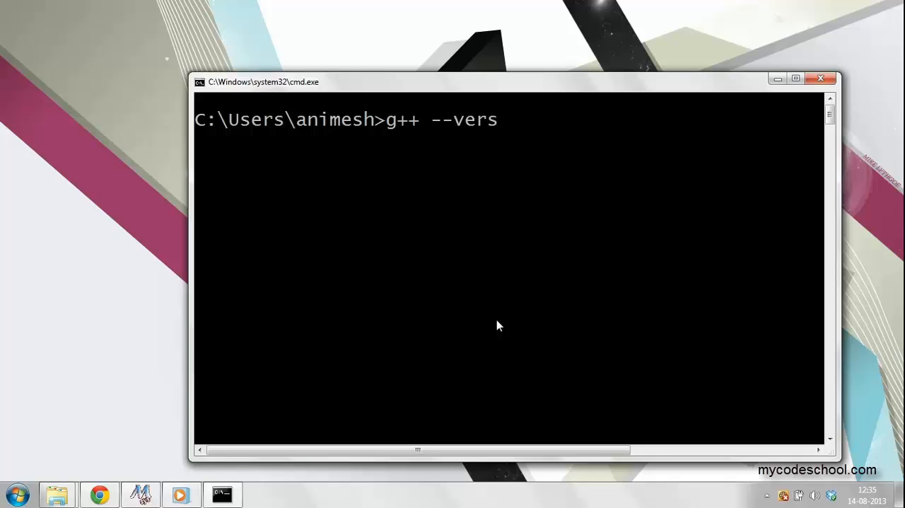
text(ion)
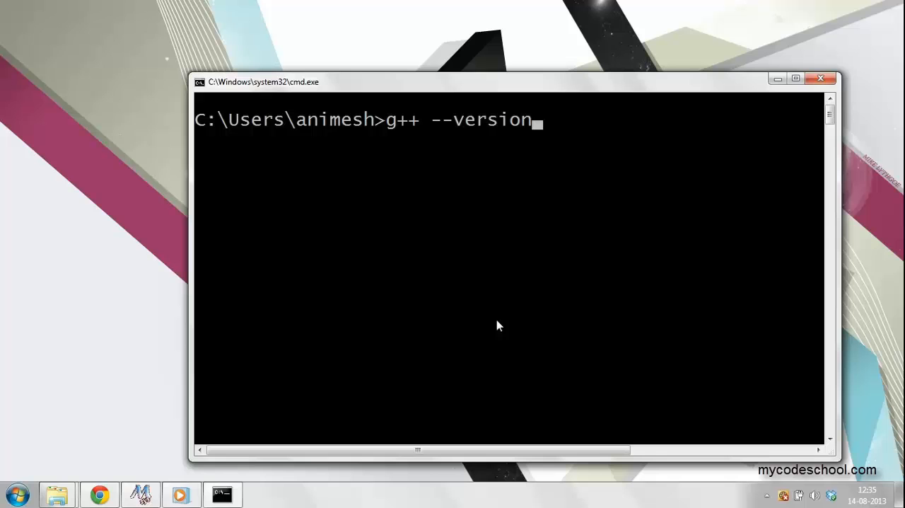